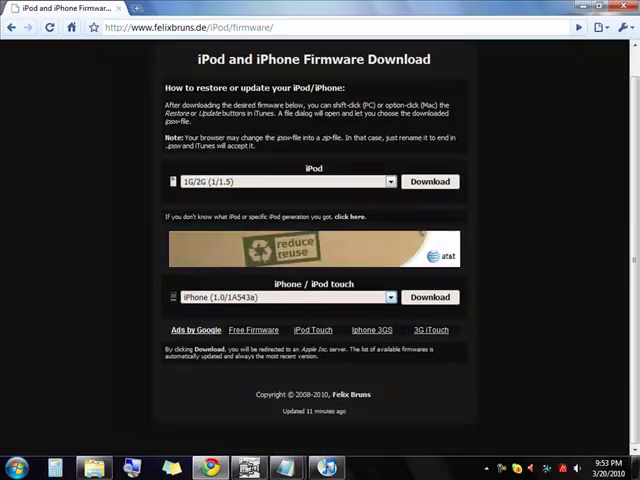
Step: Browse the iPhone / iPod touch firmware list and pick an iPod touch 2G release
left_click(390, 297)
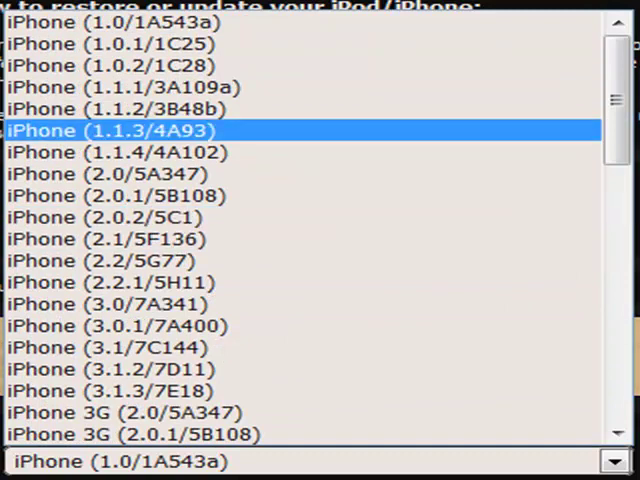
left_click(110, 304)
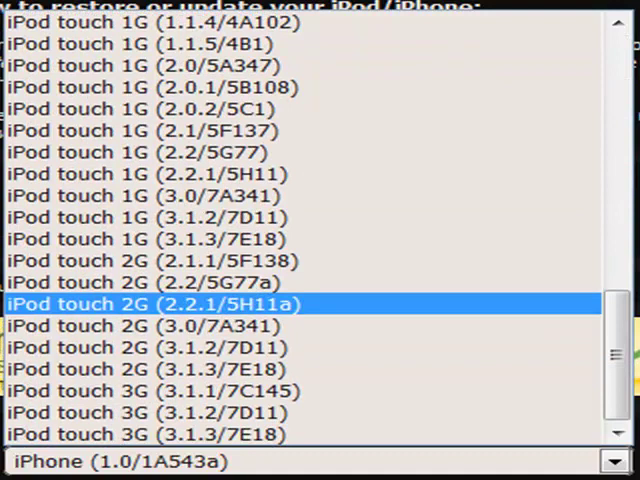
left_click(150, 283)
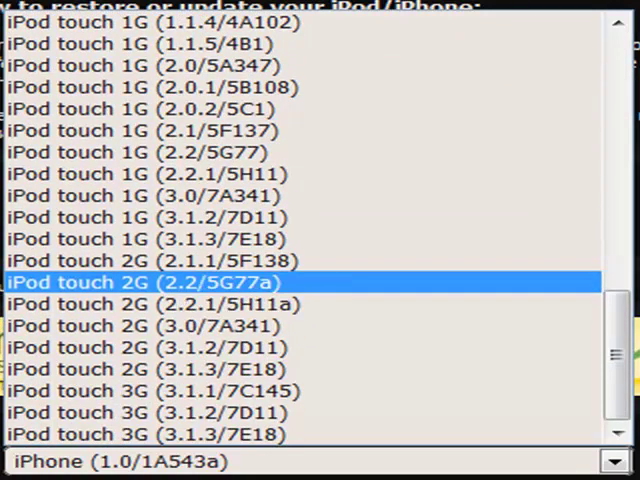
left_click(147, 347)
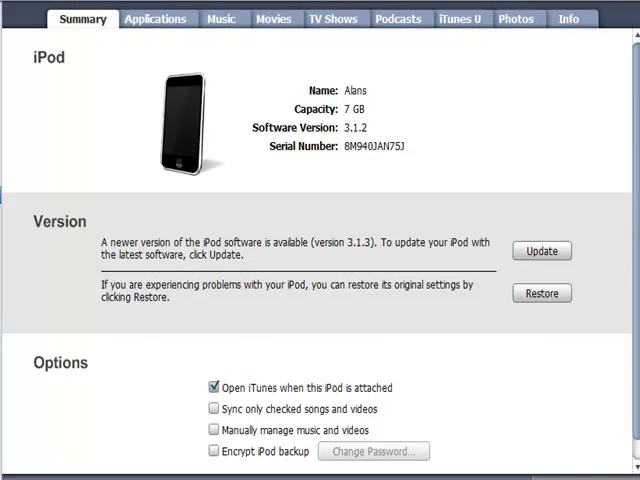
Step: Shift-click Restore and browse the Documents folders for the iPod .ipsw firmware file
left_click(541, 250)
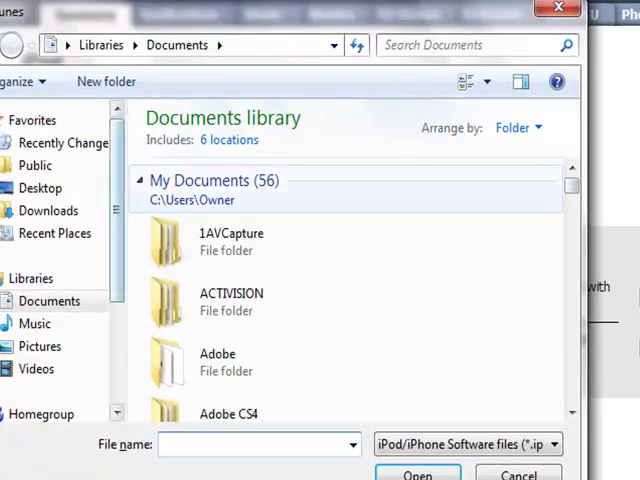
scroll("down", 3)
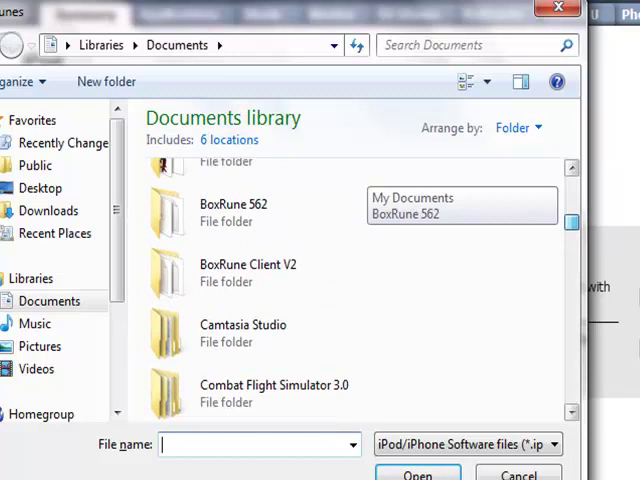
scroll("down", 3)
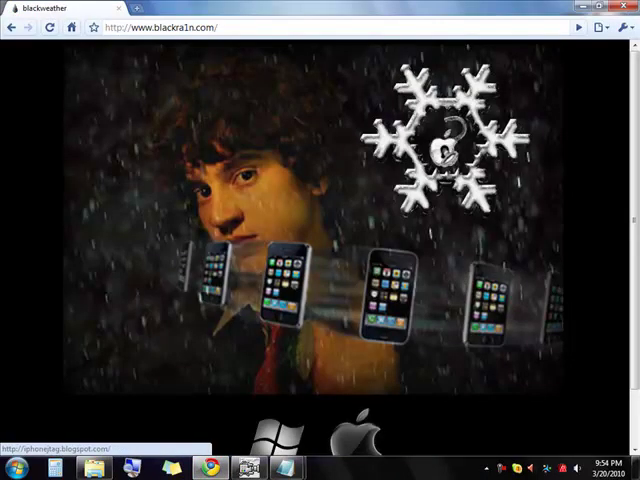
Step: Scroll the blackra1n page down to the Windows and Mac download icons
scroll("down", 3)
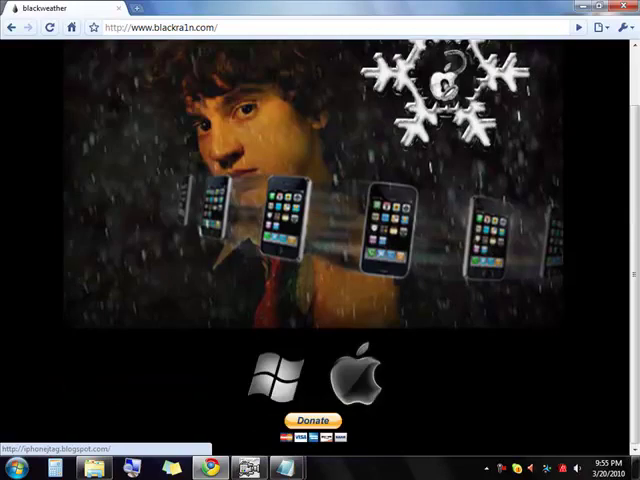
mouse_move(360, 375)
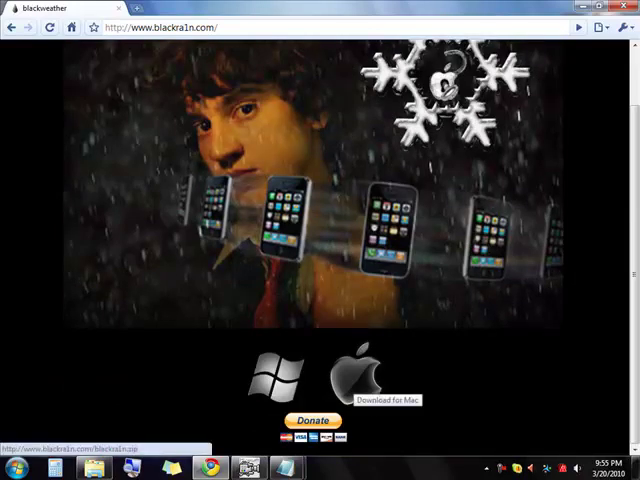
mouse_move(270, 375)
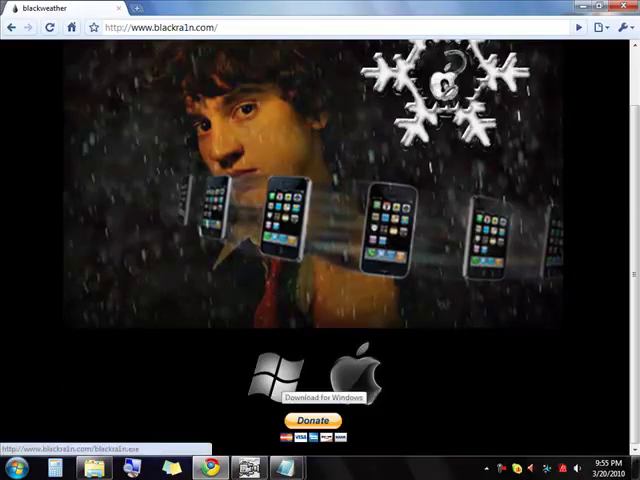